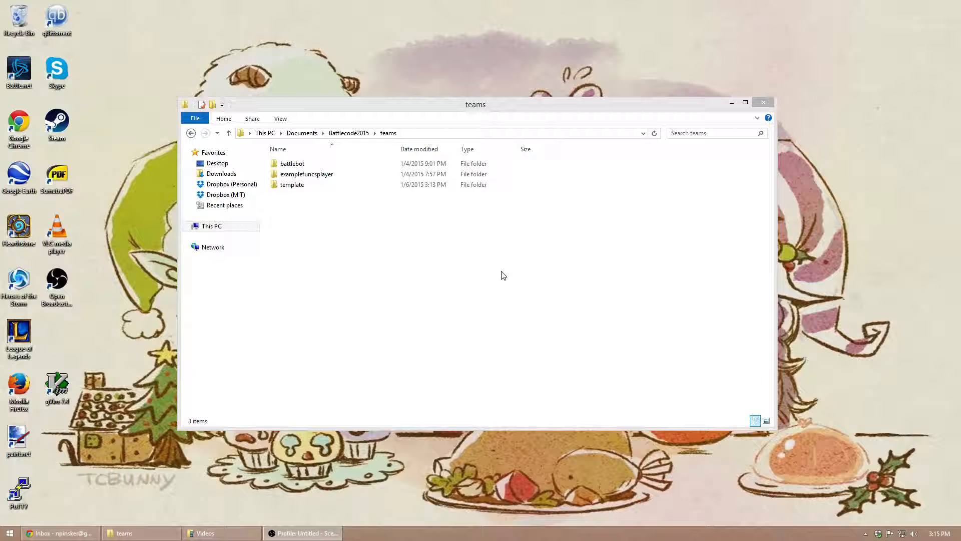
mouse_move(330, 205)
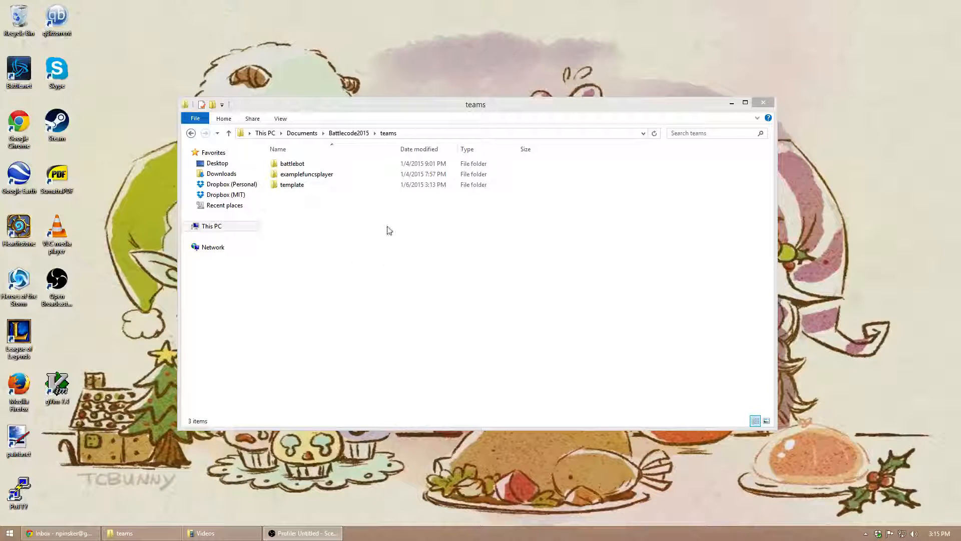
Step: Open the template team folder and its RobotPlayer.java file in GVIM
click(292, 185)
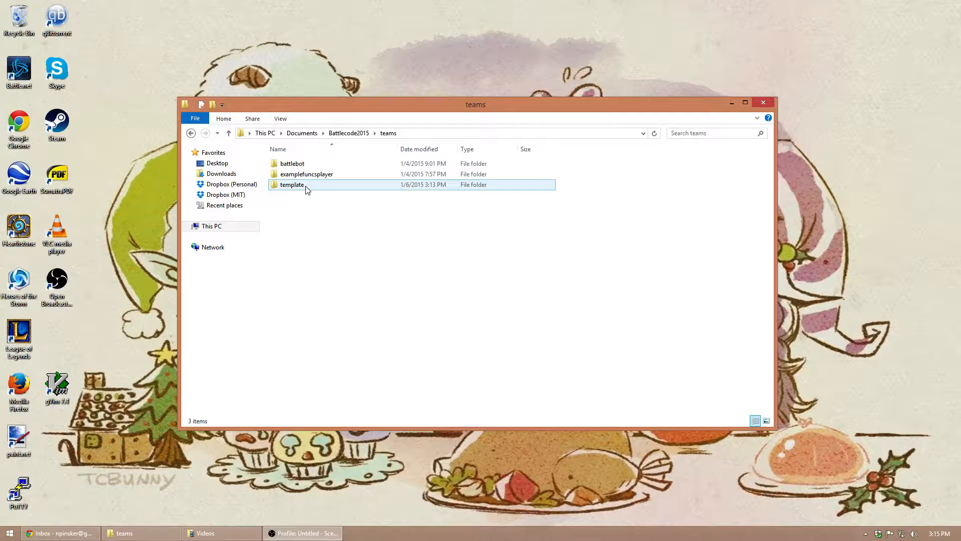
double_click(292, 185)
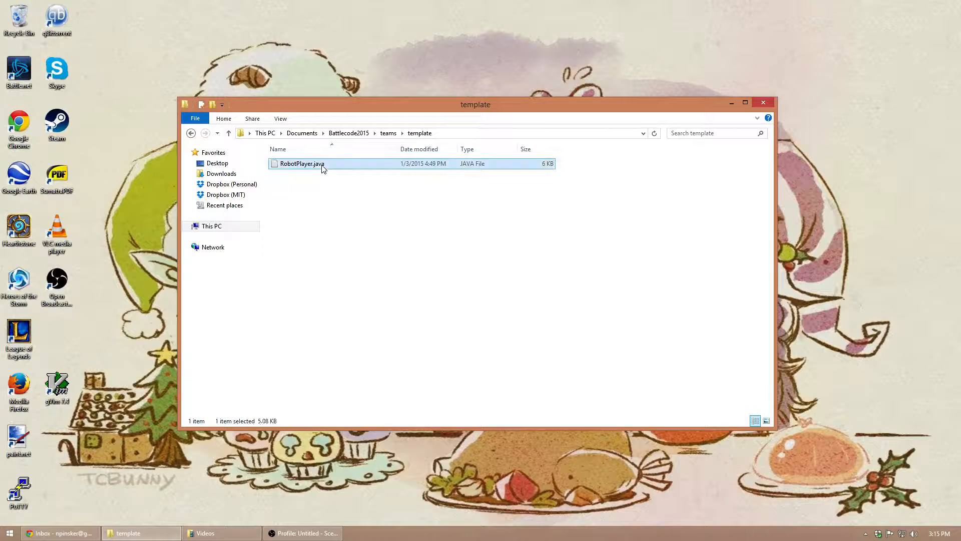
double_click(301, 164)
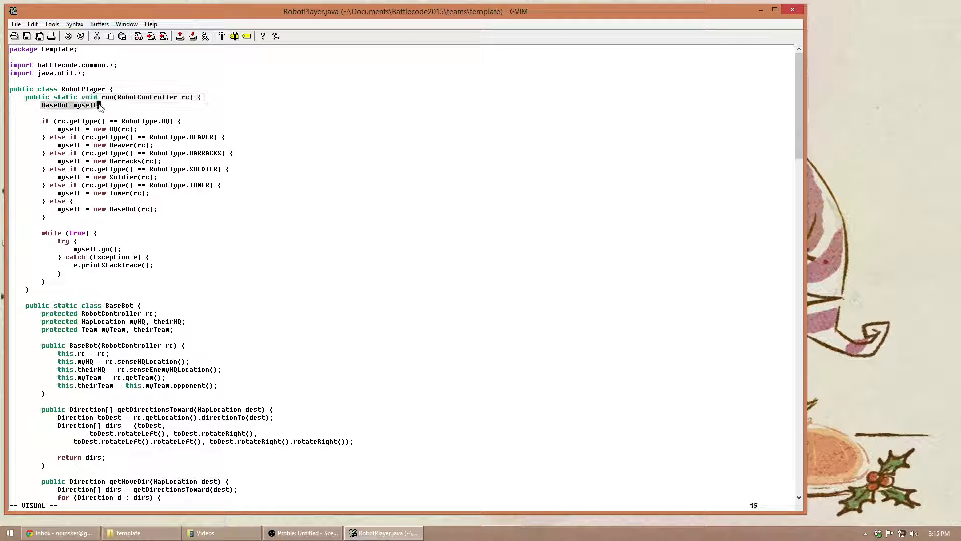
key(Escape)
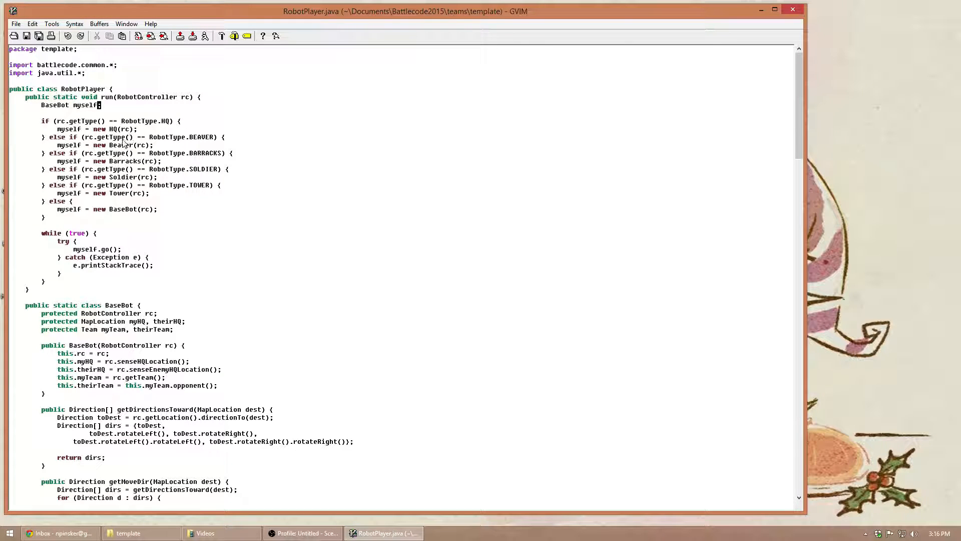
mouse_move(104, 104)
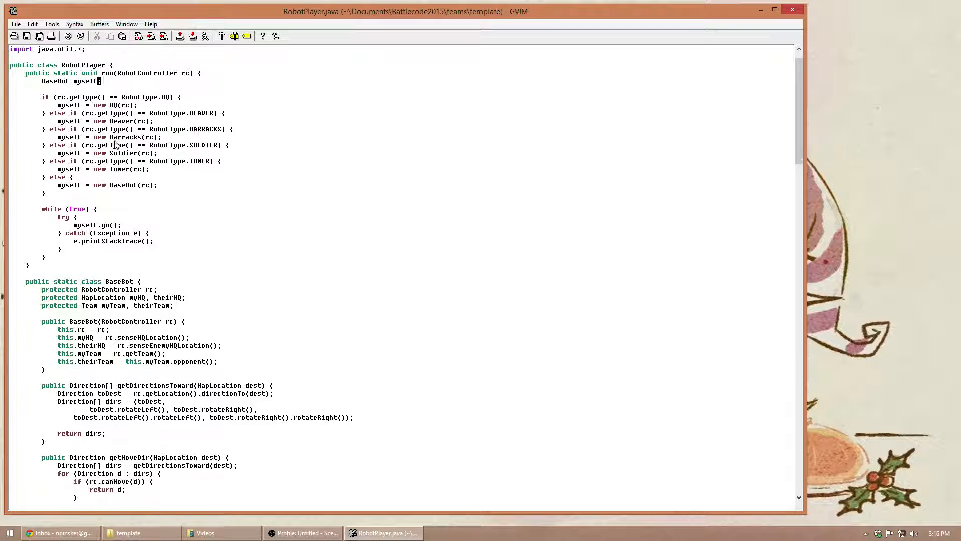
scroll(down, 3)
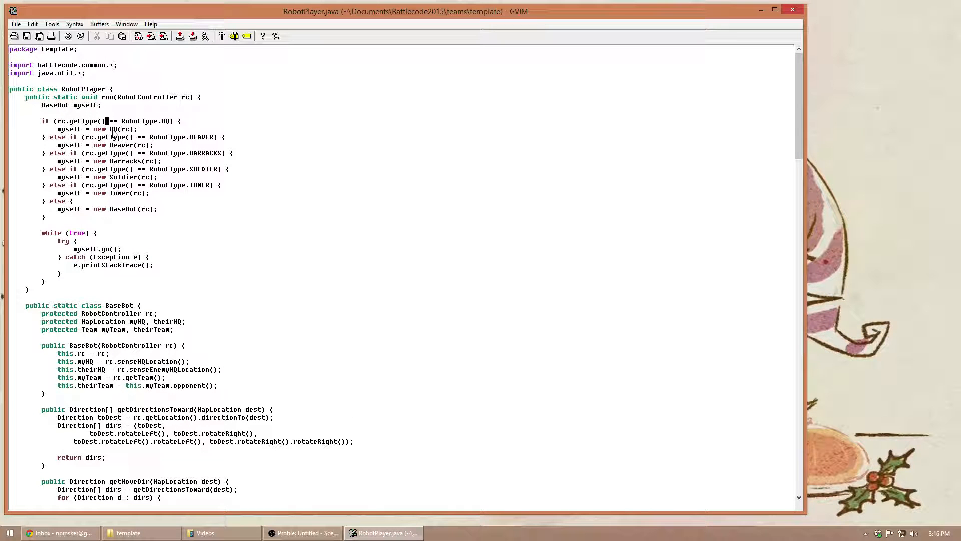
mouse_move(74, 107)
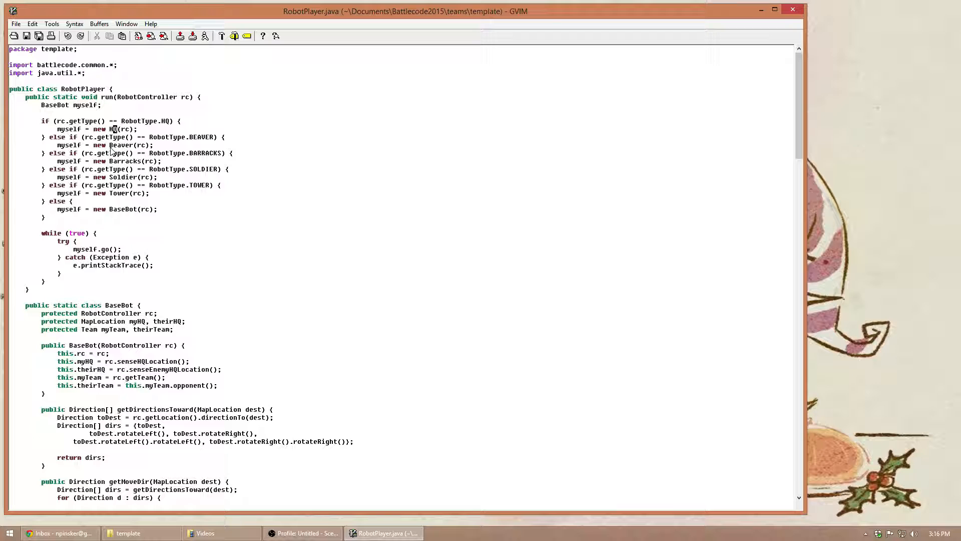
Step: Scroll down to the BaseBot class and its getDirectionsToward and getMoveDir helpers
scroll(down, 3)
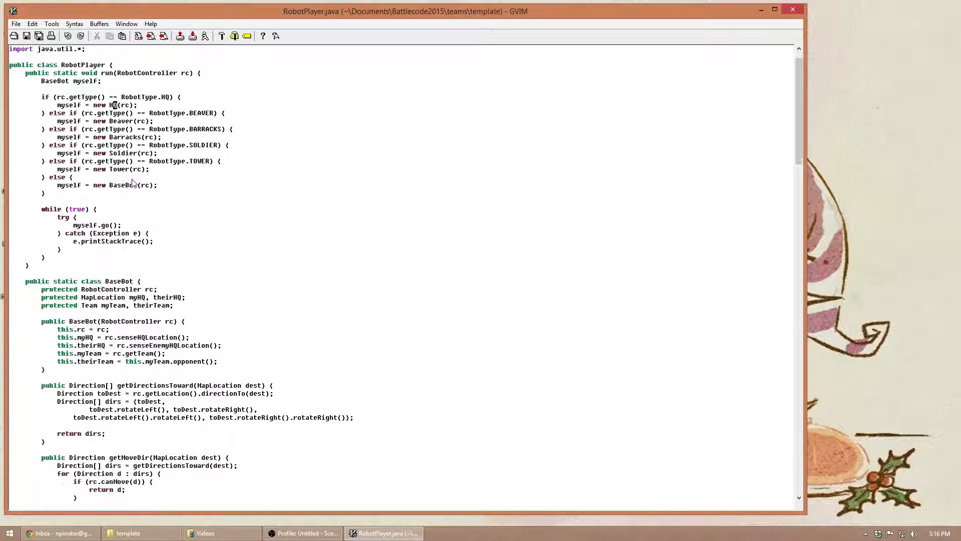
scroll(down, 3)
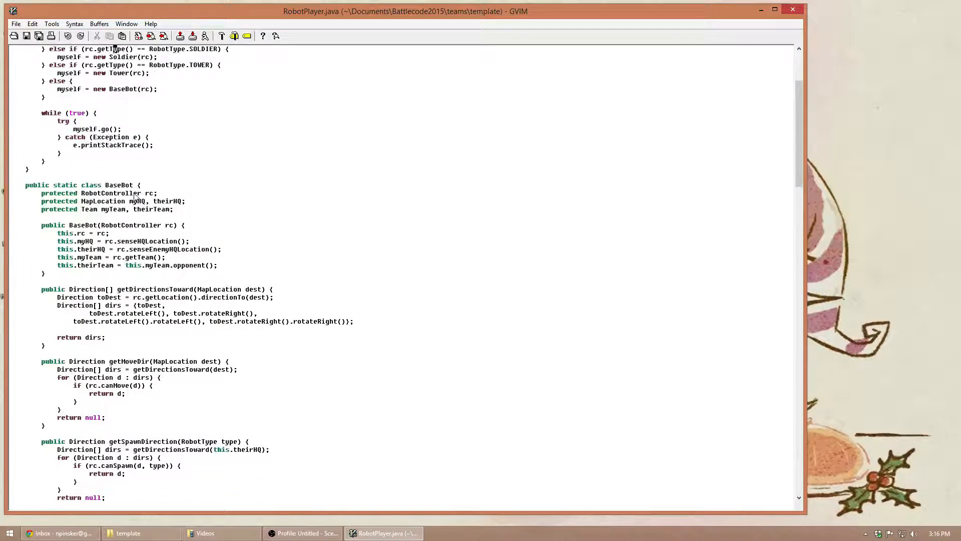
scroll(down, 3)
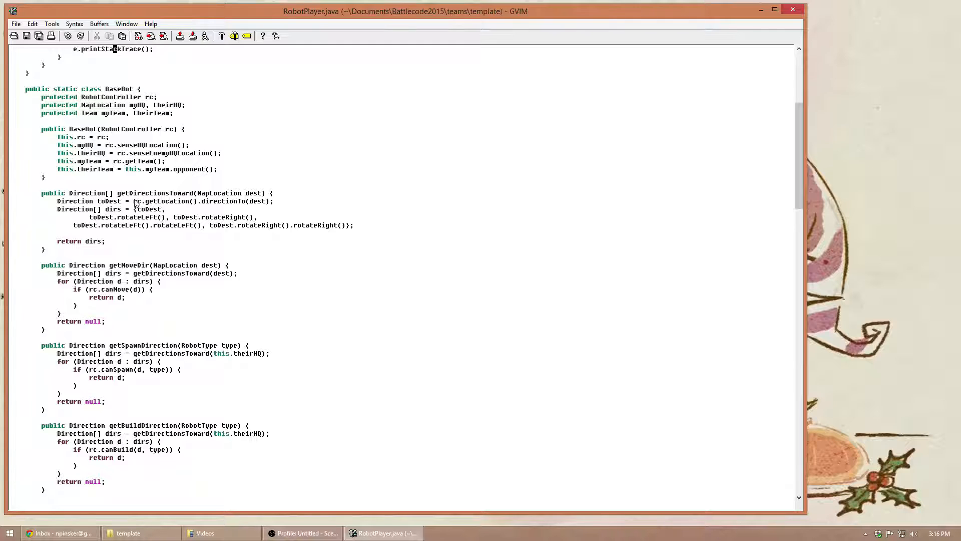
scroll(down, 3)
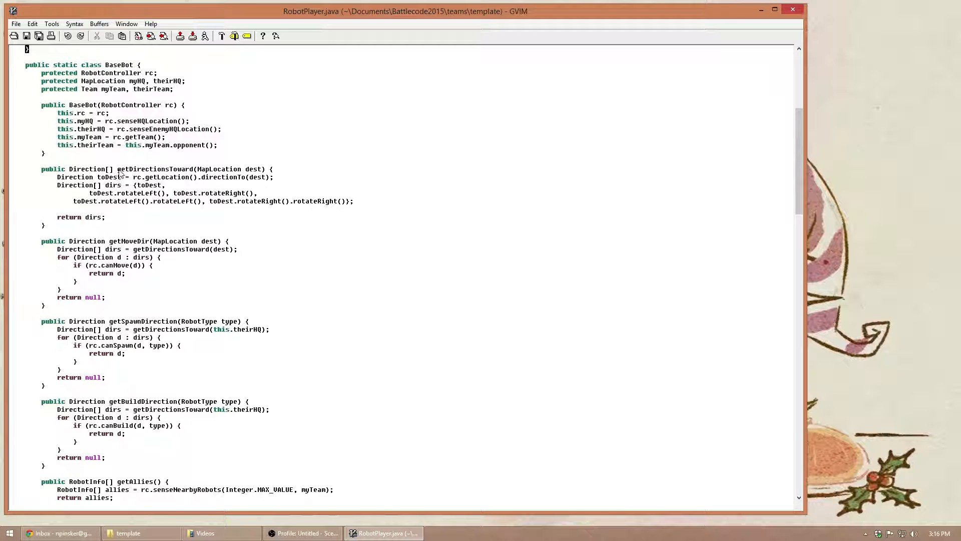
scroll(down, 3)
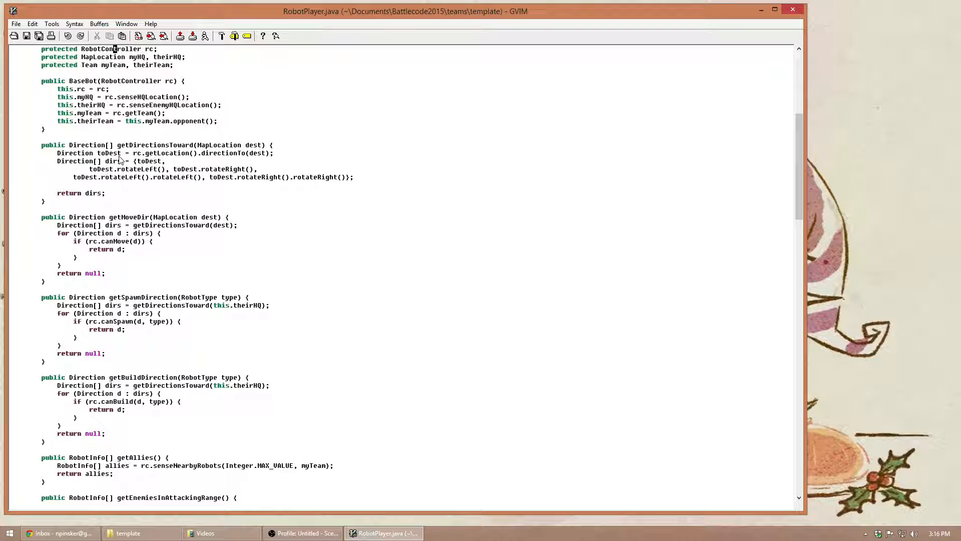
double_click(141, 145)
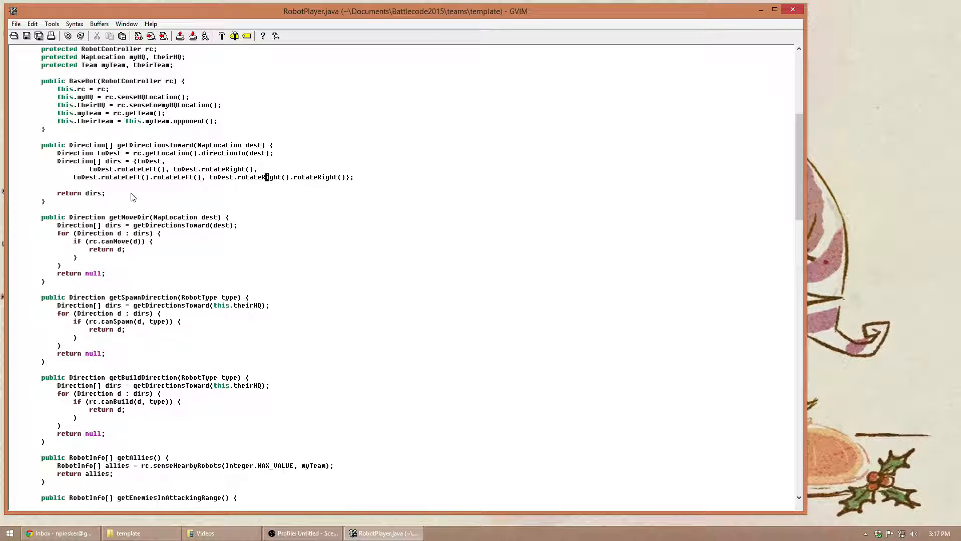
mouse_move(166, 193)
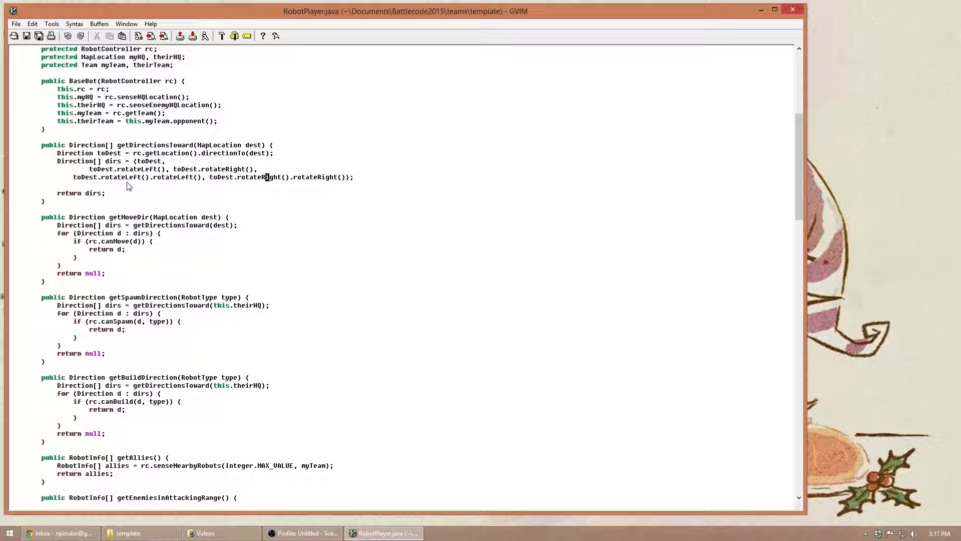
Step: Scroll past the direction helpers to getAllies, attackLeastHealthEnemy and beginningOfTurn
scroll(down, 3)
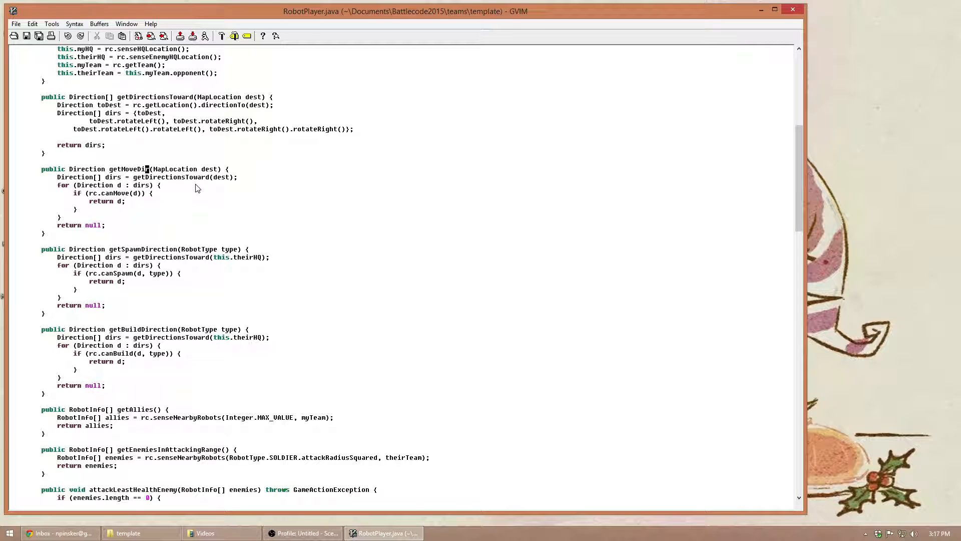
mouse_move(139, 189)
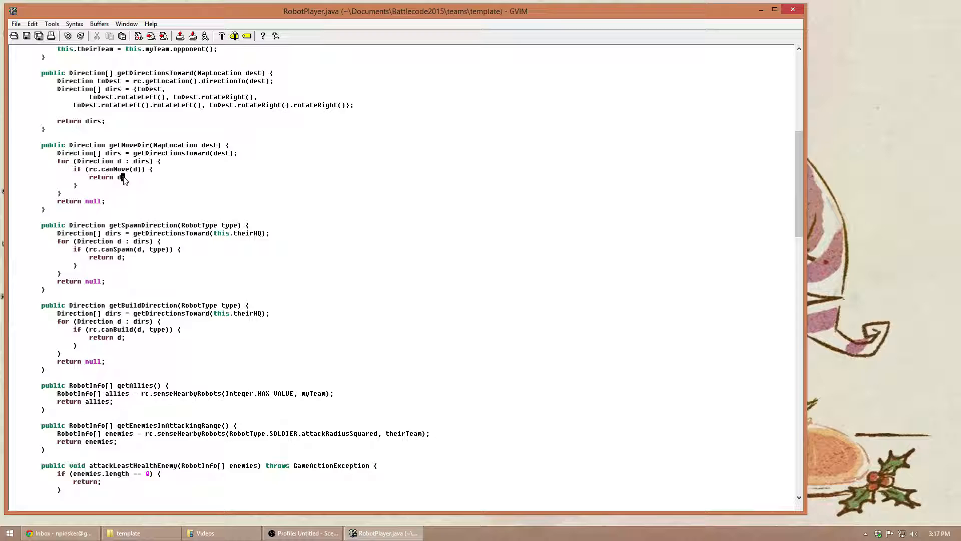
scroll(down, 3)
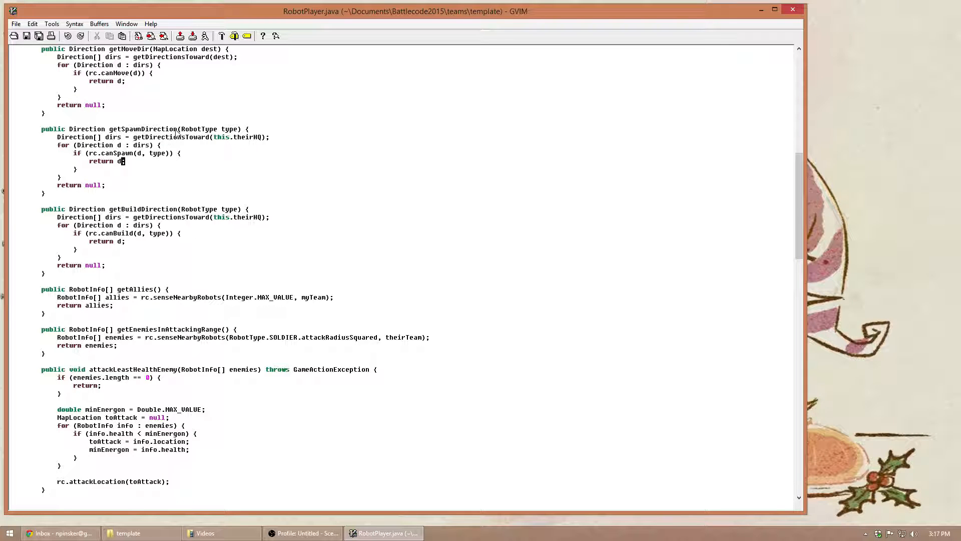
mouse_move(112, 136)
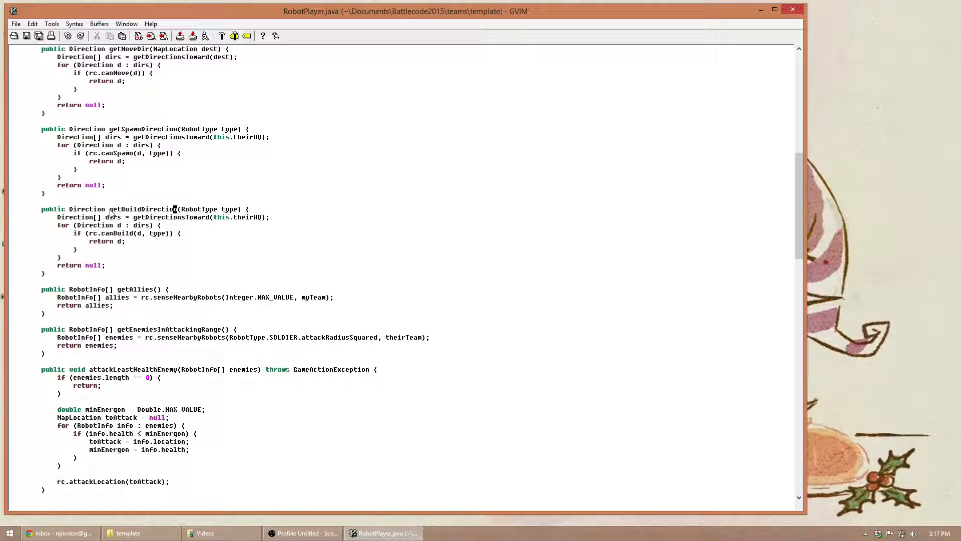
double_click(85, 209)
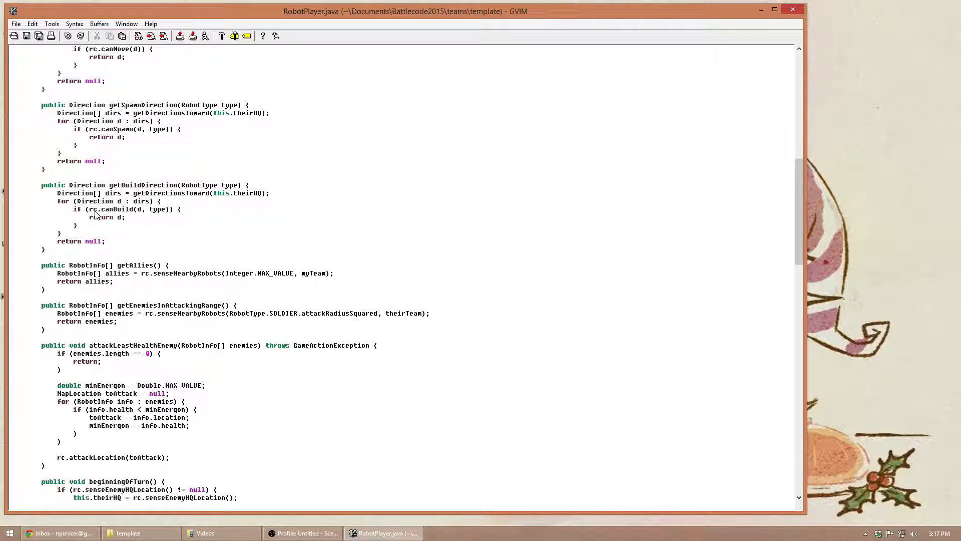
scroll(down, 3)
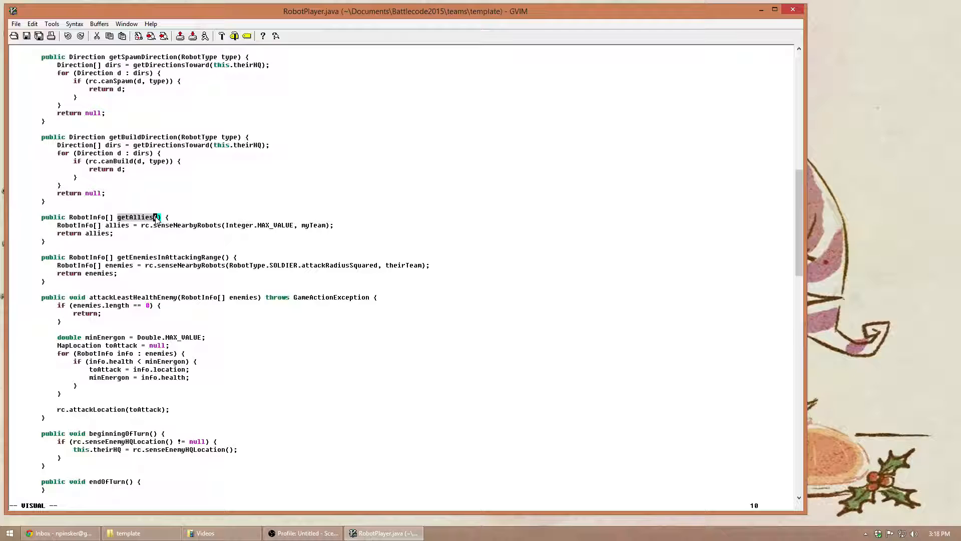
scroll(down, 3)
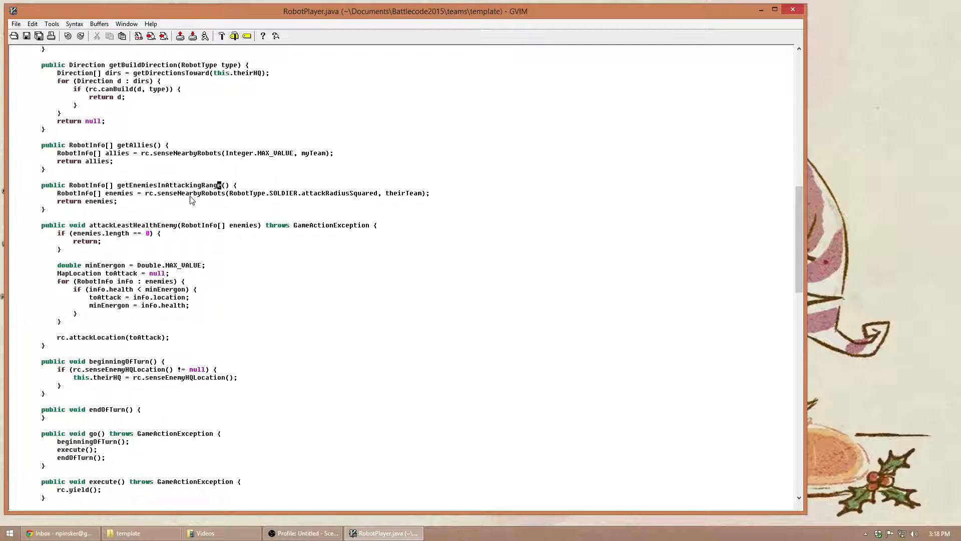
scroll(down, 3)
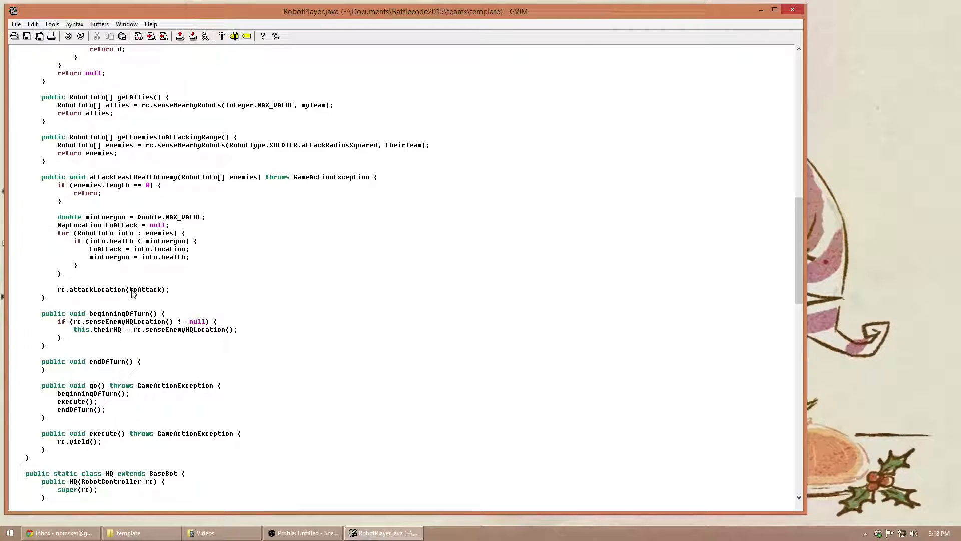
scroll(down, 3)
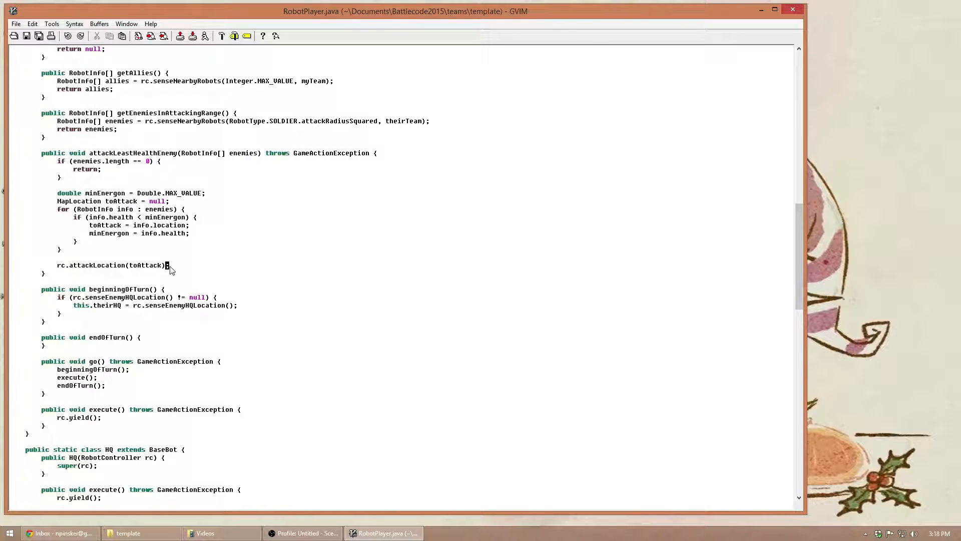
scroll(down, 3)
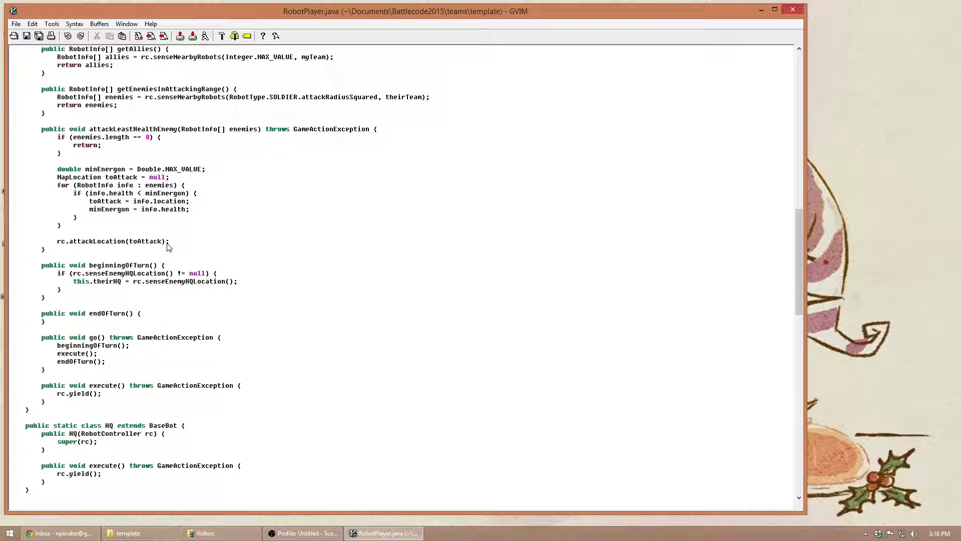
scroll(down, 3)
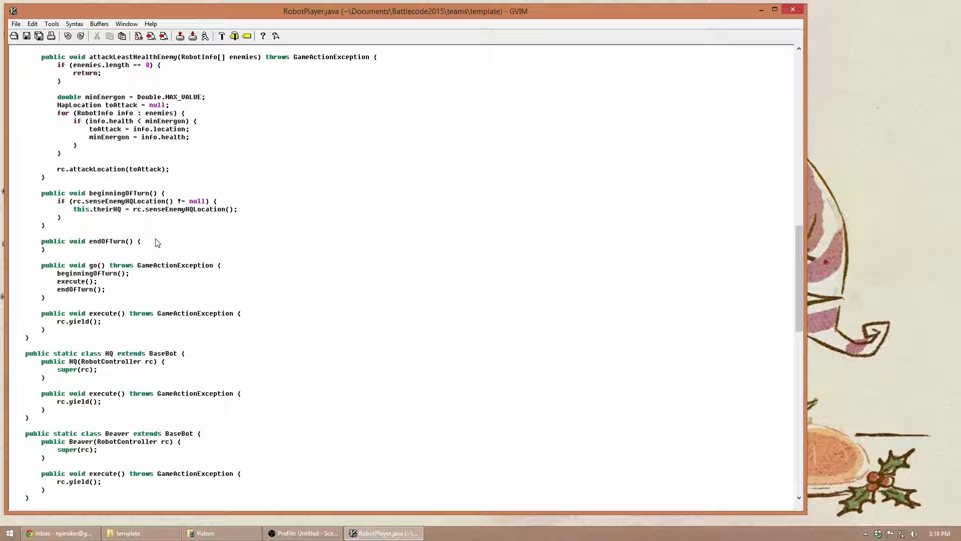
click(166, 169)
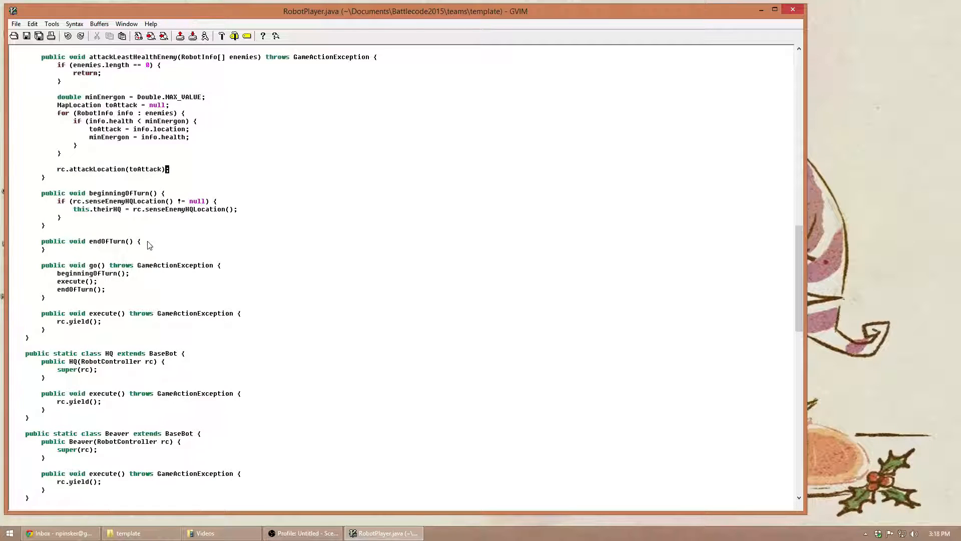
mouse_move(72, 219)
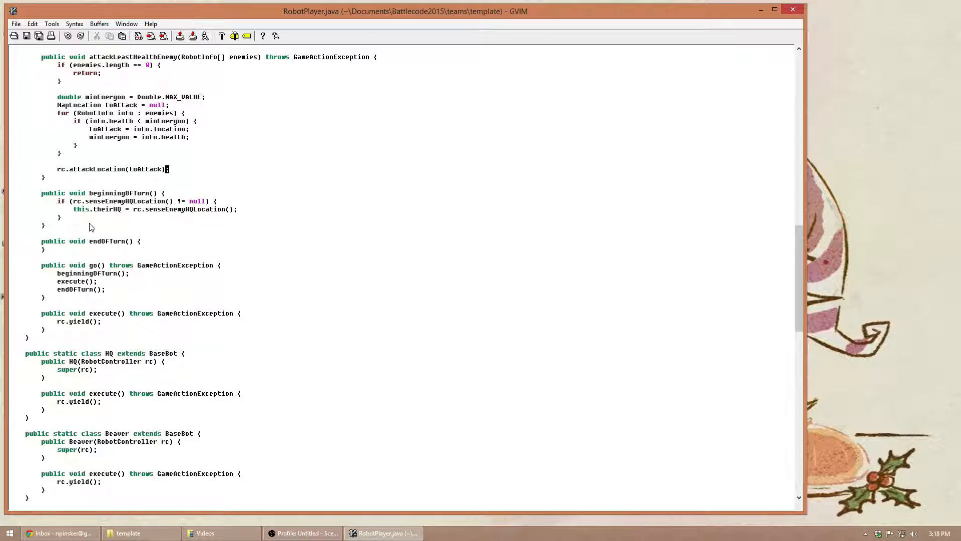
scroll(down, 3)
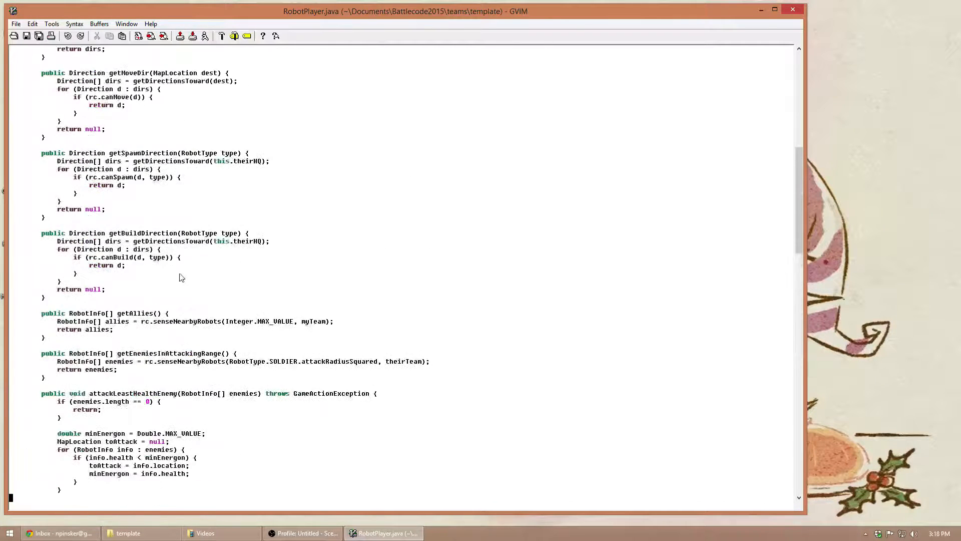
scroll(up, 3)
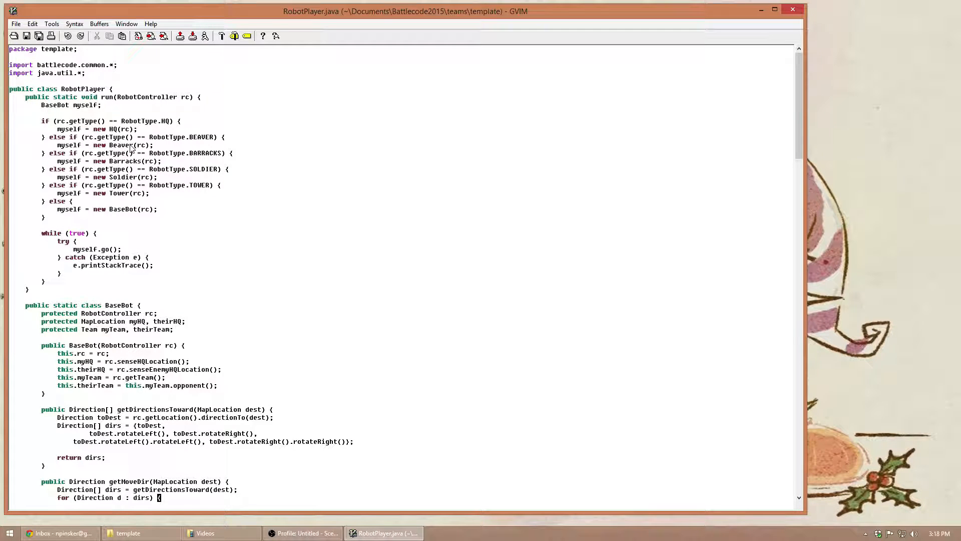
scroll(down, 3)
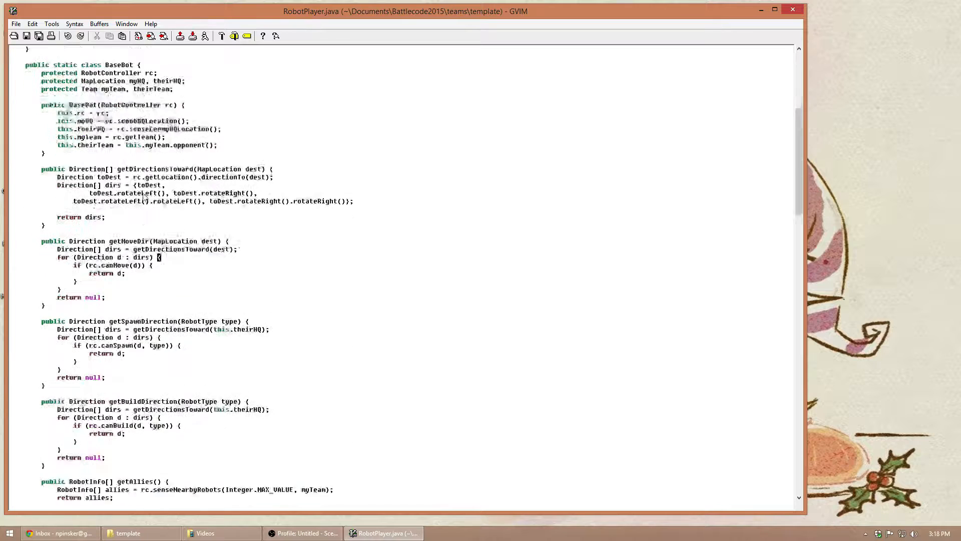
scroll(down, 3)
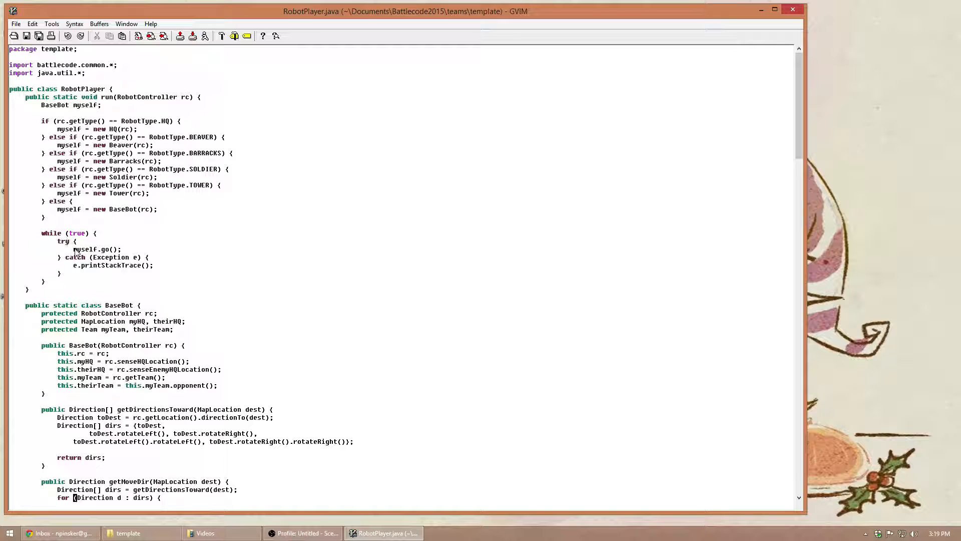
mouse_move(107, 255)
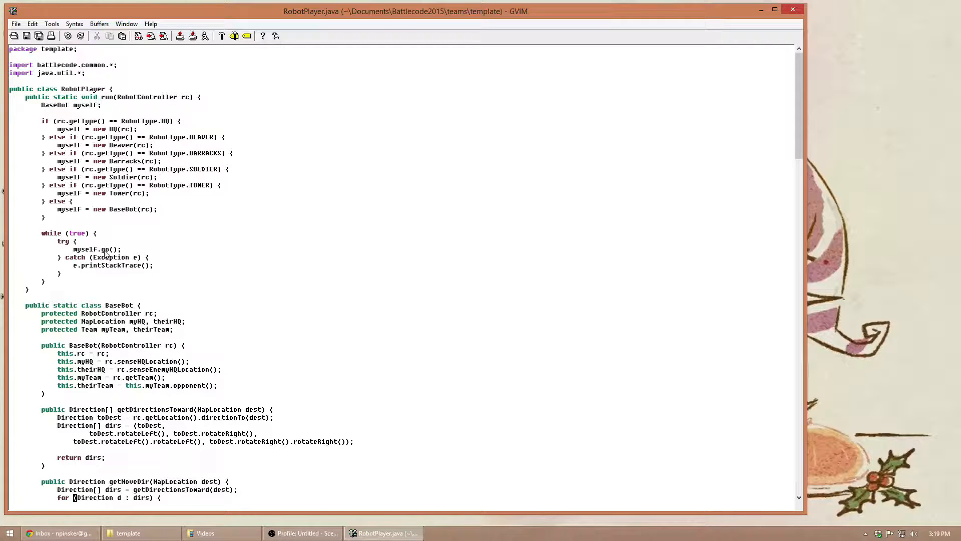
Step: Scroll to the end of the file showing the HQ, Beaver, Barracks, Soldier and Tower classes
scroll(down, 3)
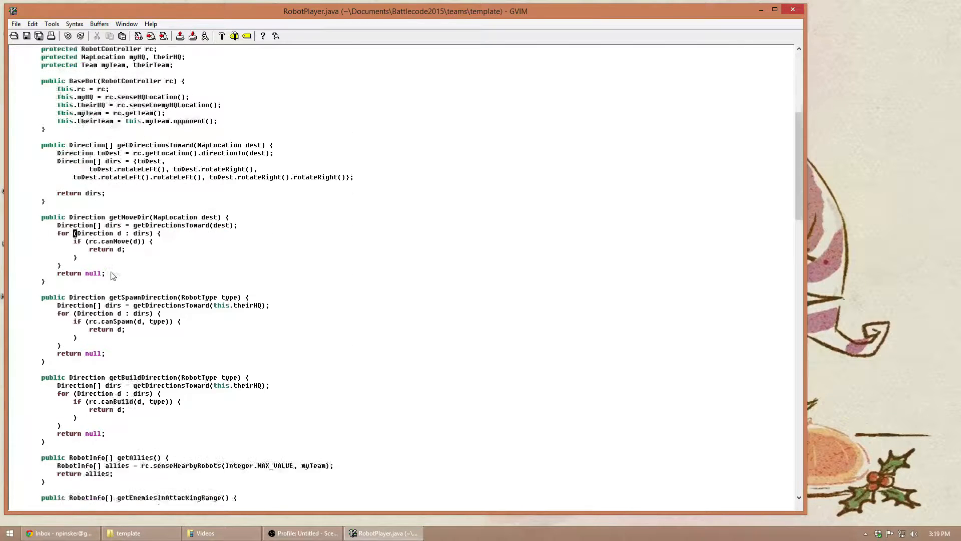
scroll(down, 3)
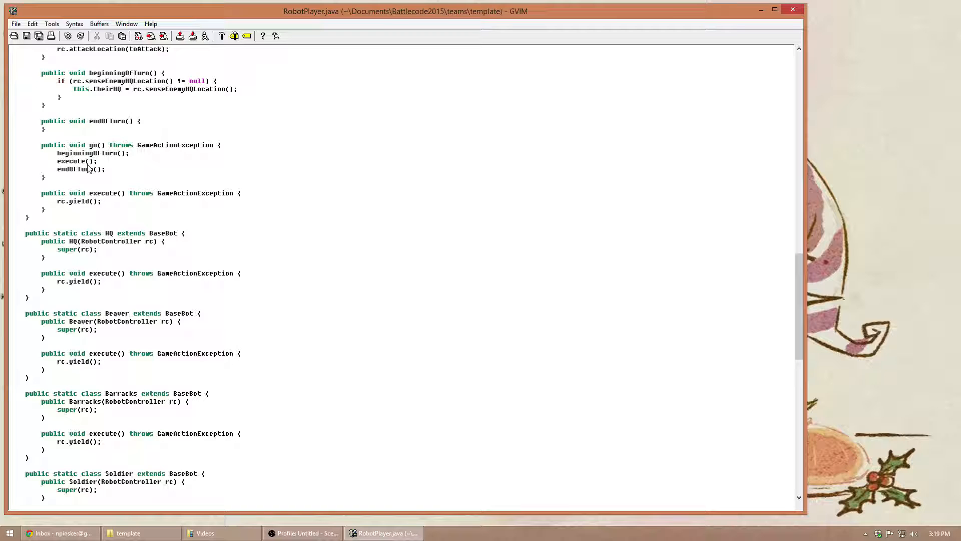
mouse_move(127, 201)
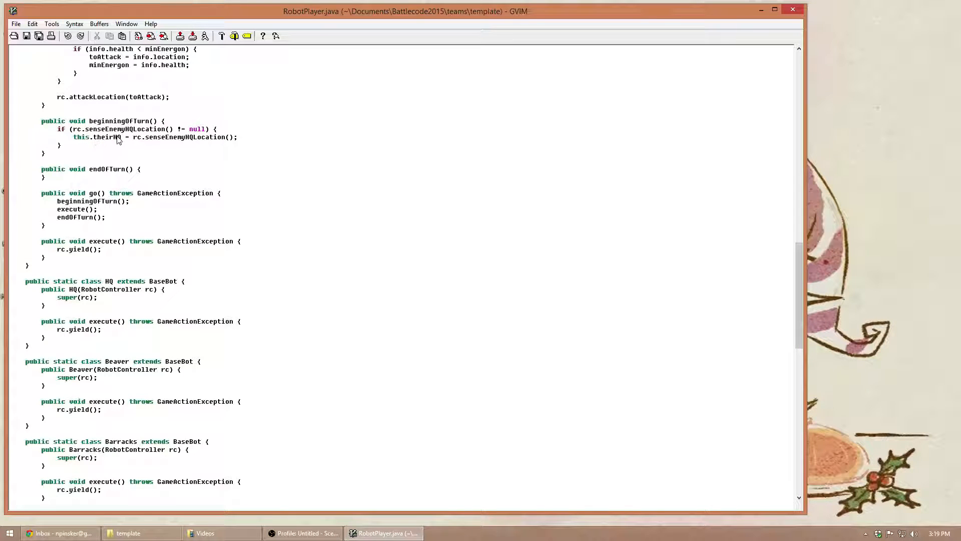
scroll(down, 3)
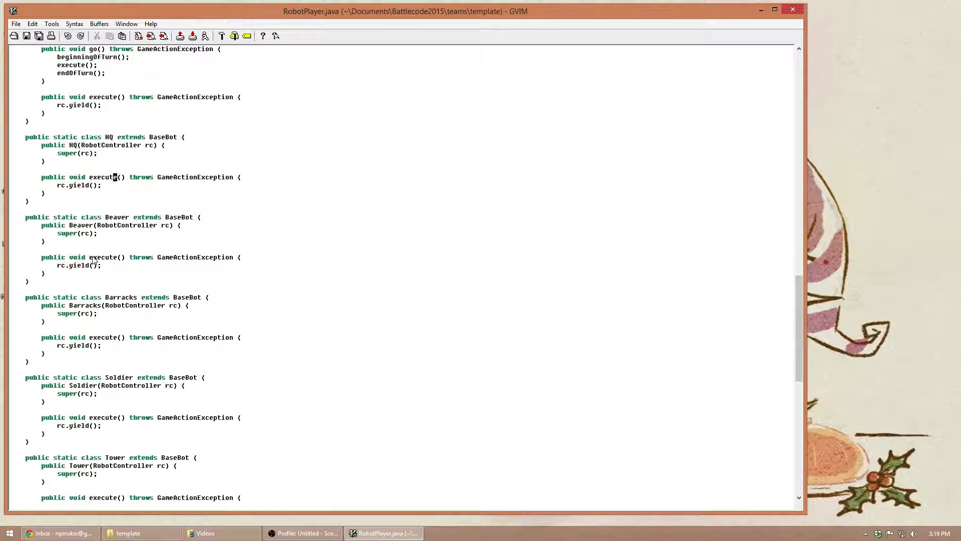
mouse_move(116, 261)
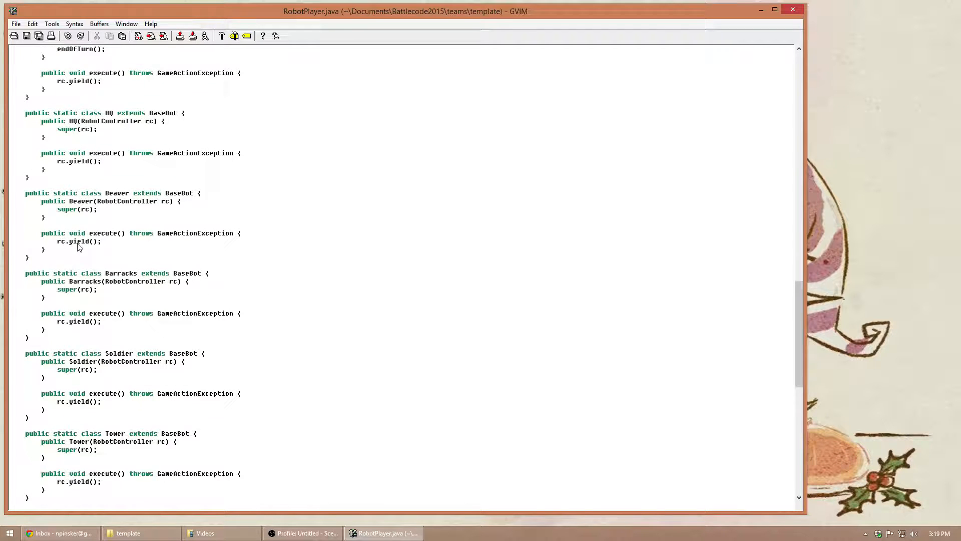
scroll(down, 3)
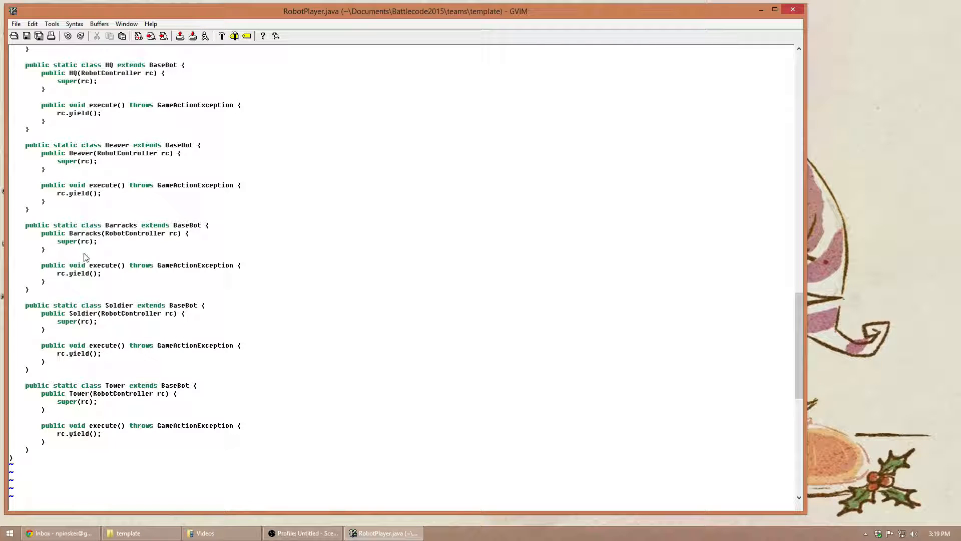
scroll(down, 3)
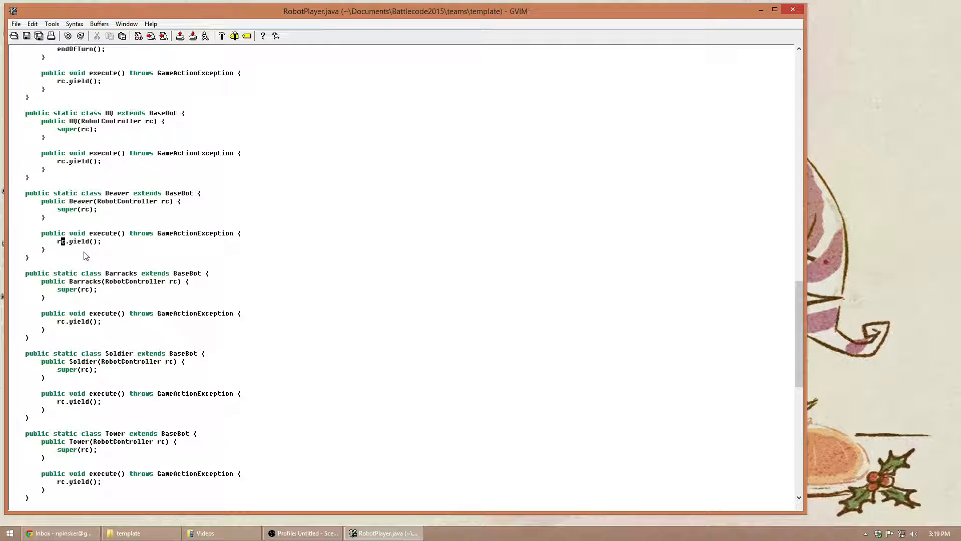
mouse_move(104, 238)
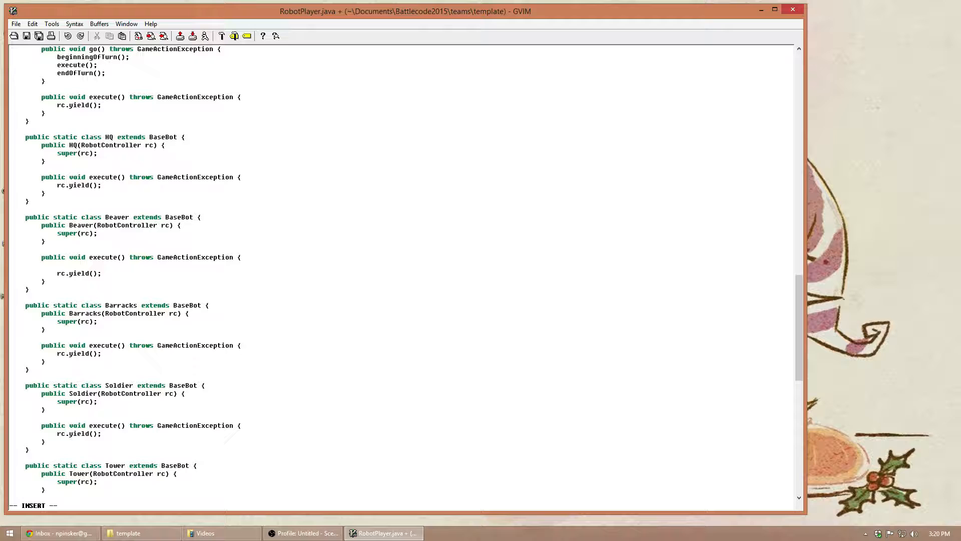
Step: Add System.out.println(5); to Beaver's execute method before rc.yield()
text(System.ou)
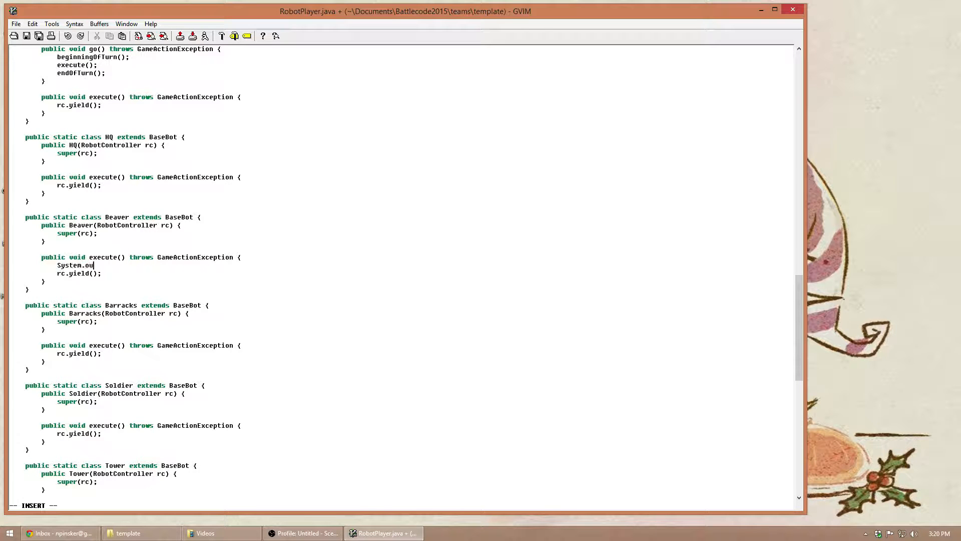
text(t.println(5);)
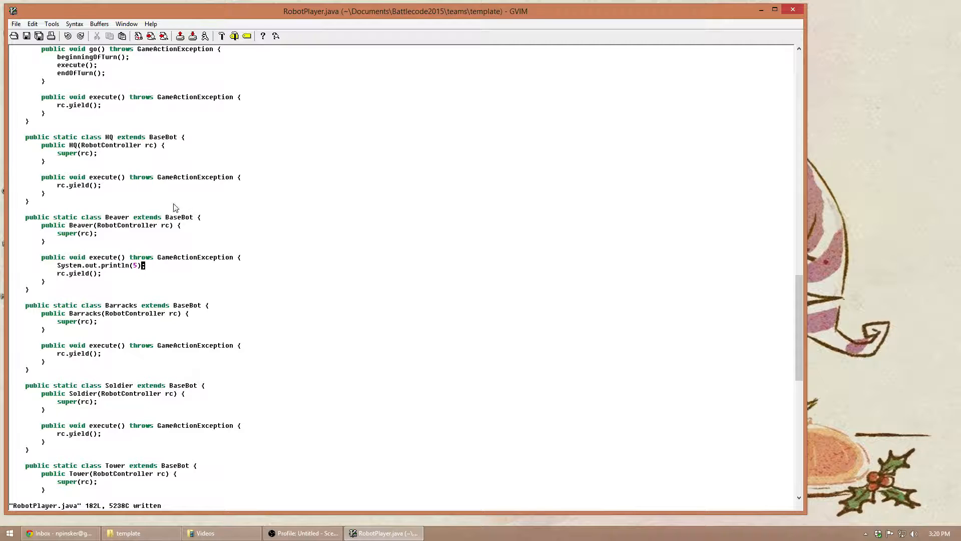
mouse_move(151, 275)
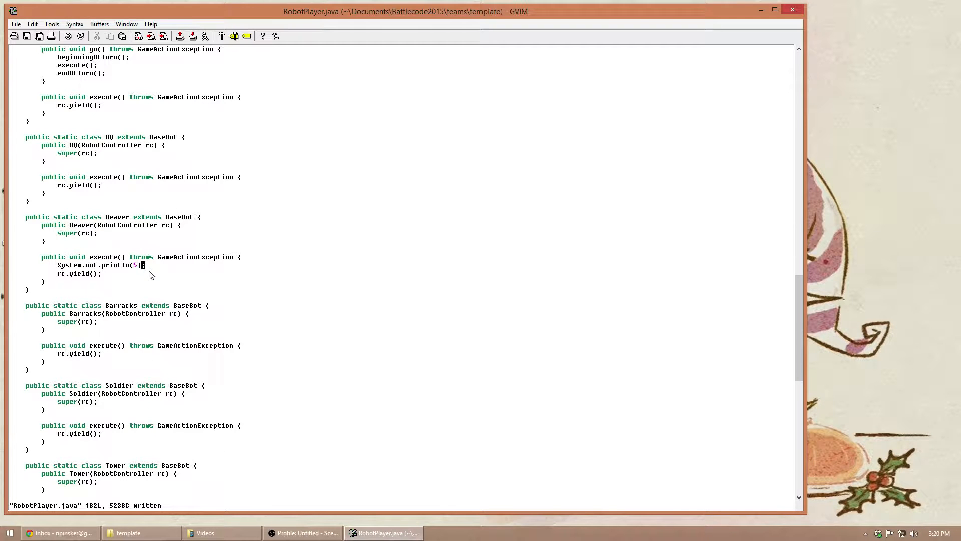
mouse_move(207, 300)
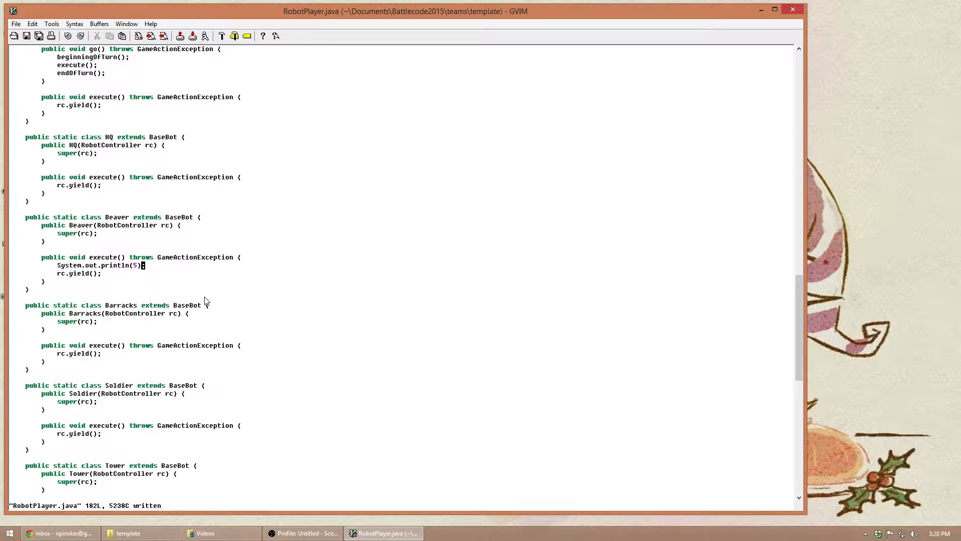
scroll(down, 3)
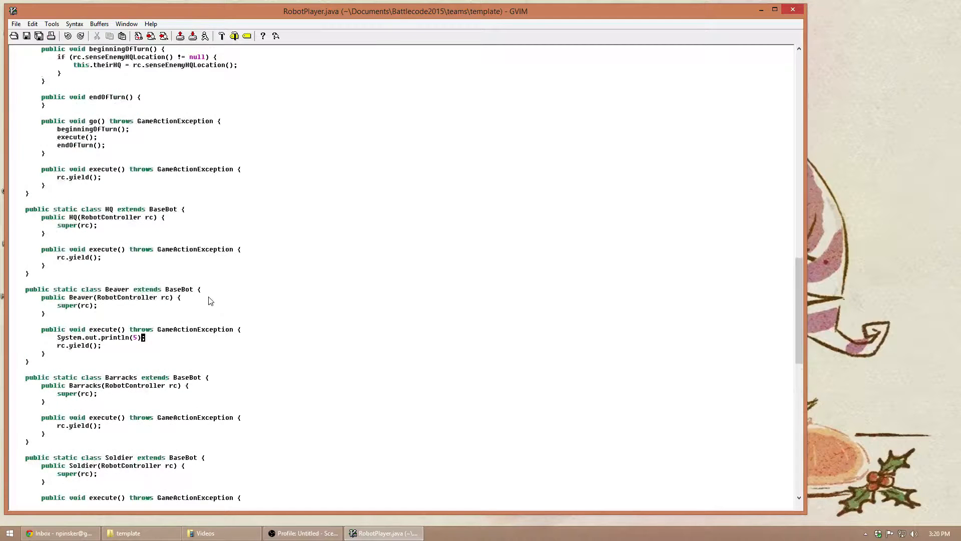